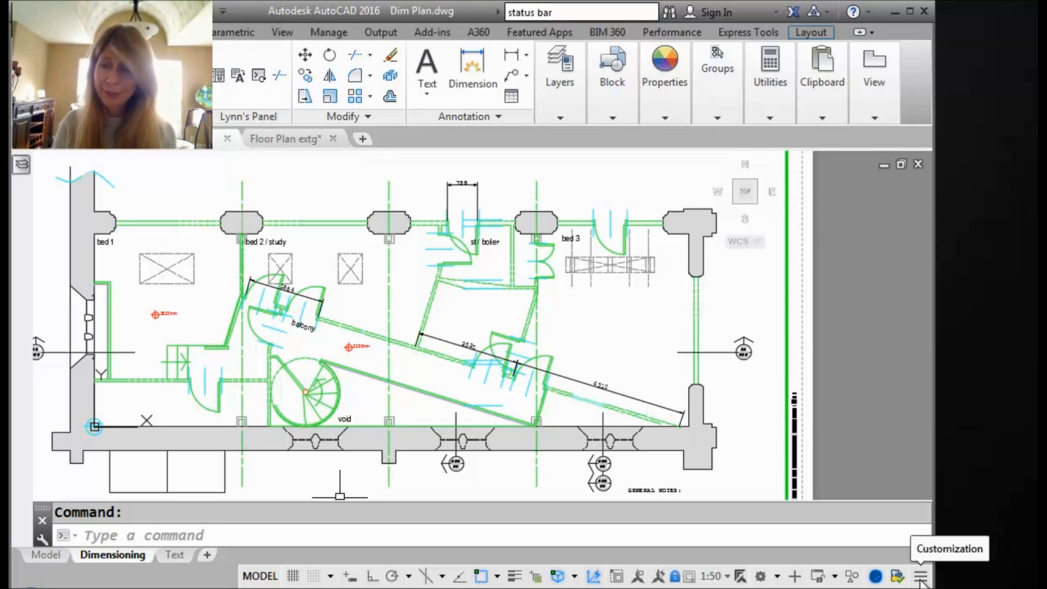
# - Turn on the Coordinates readout from the status bar Customization menu
pyautogui.click(920, 575)
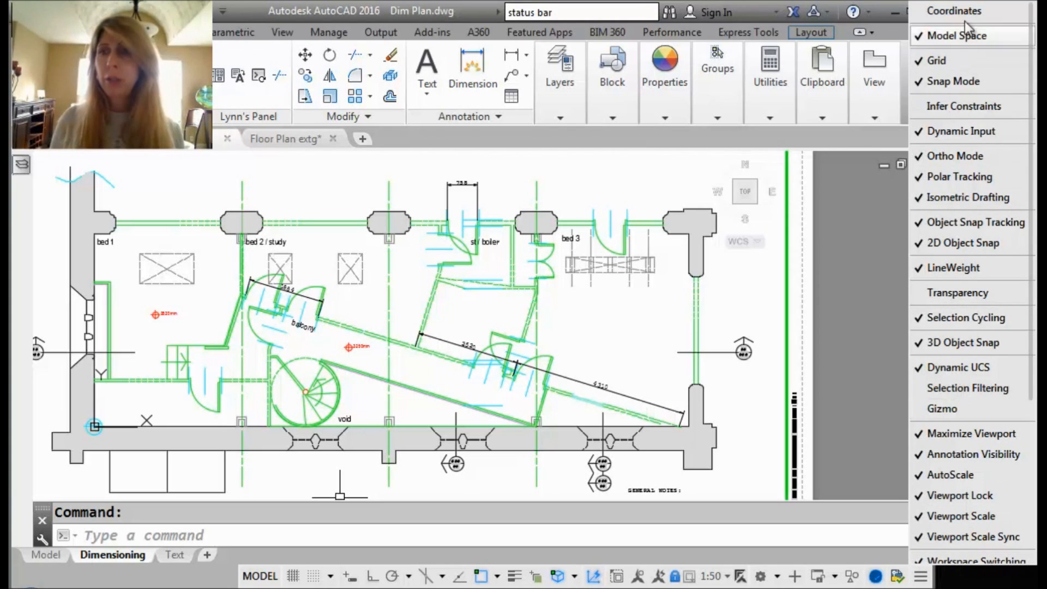
pyautogui.click(953, 11)
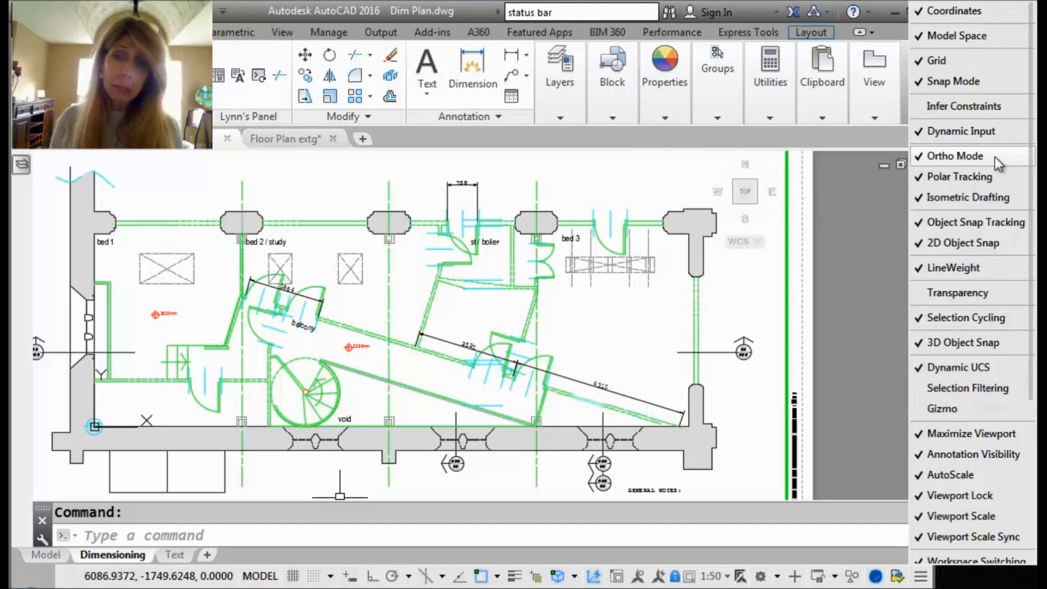
pyautogui.moveTo(979, 317)
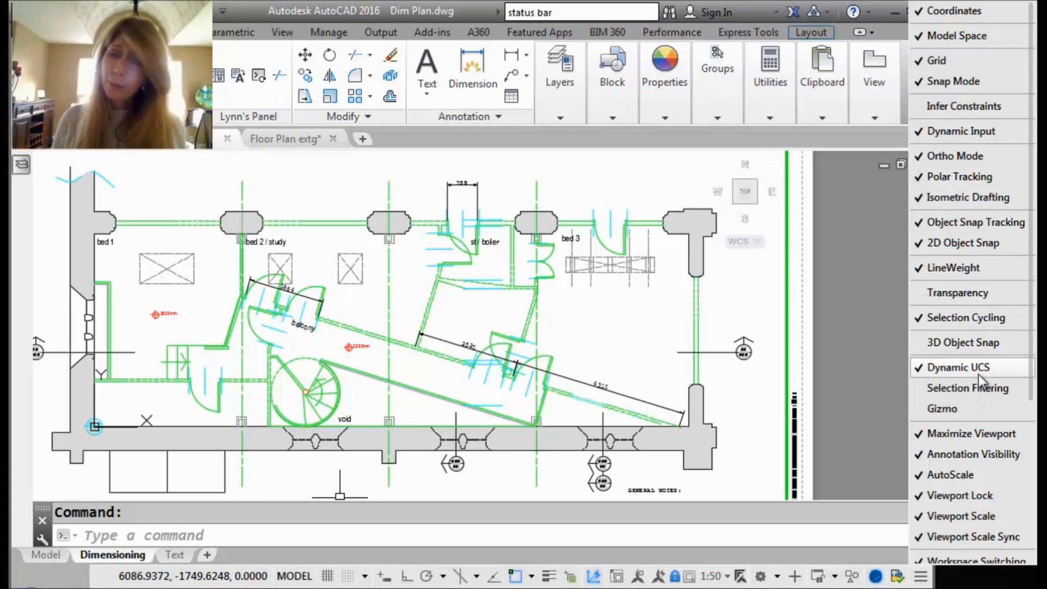
# - Switch off Dynamic UCS (and 3D Object Snap) in the status bar Customization menu
pyautogui.click(958, 366)
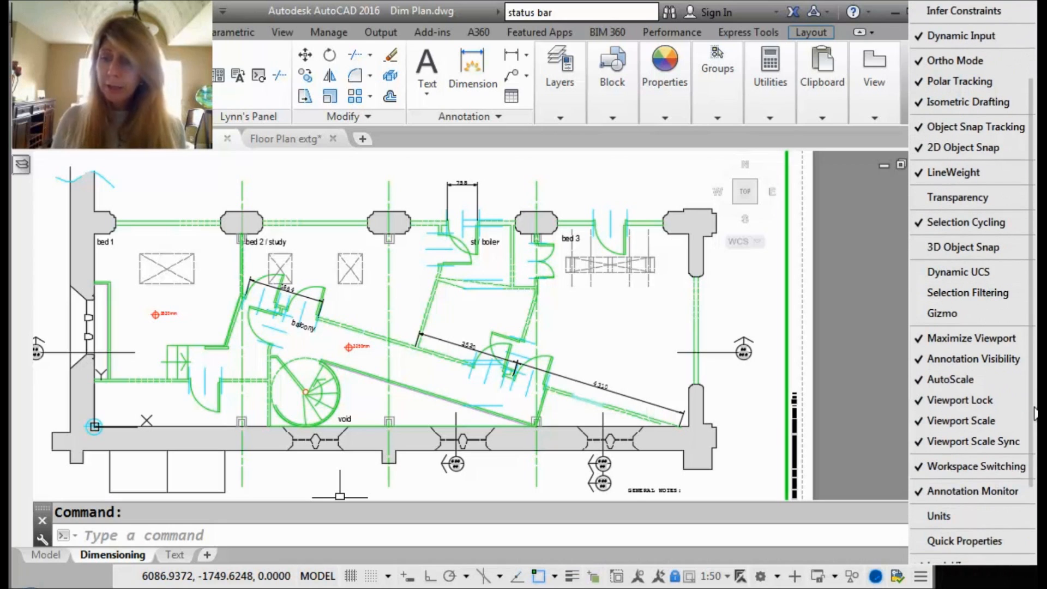
pyautogui.scroll(-3)
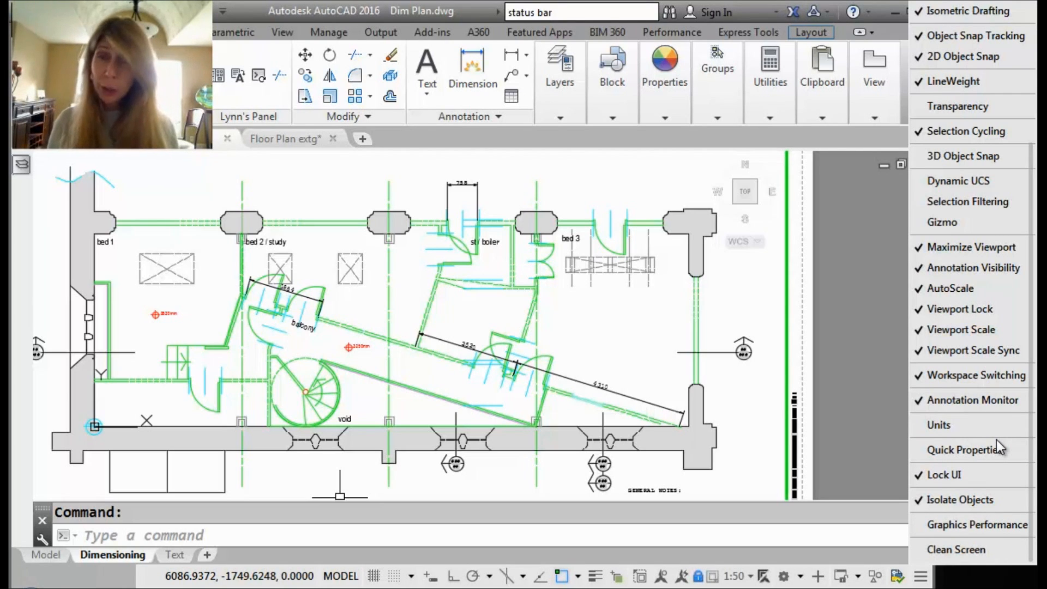
pyautogui.moveTo(974, 374)
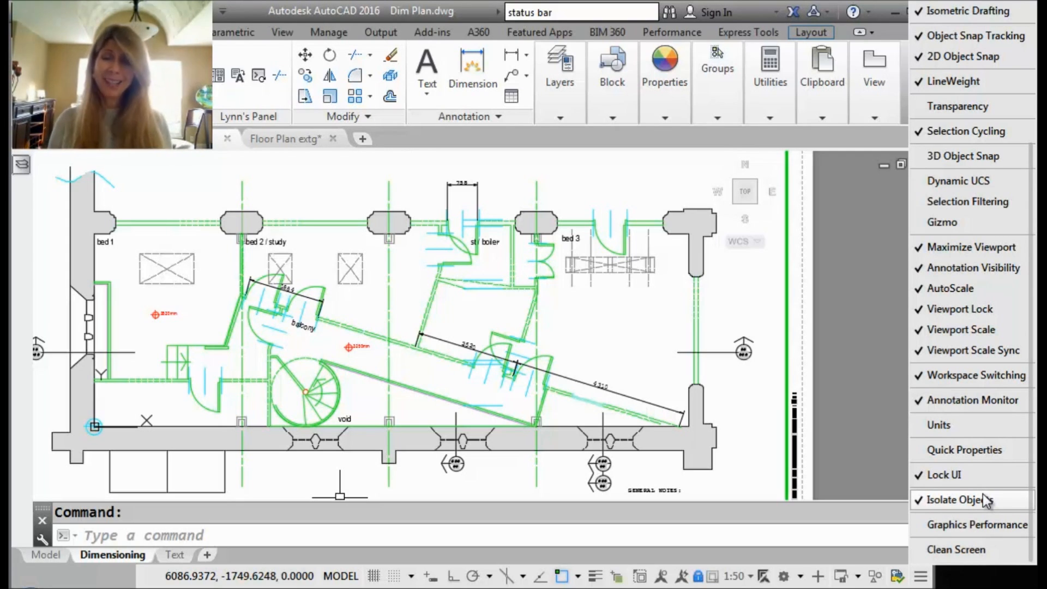
pyautogui.moveTo(959, 474)
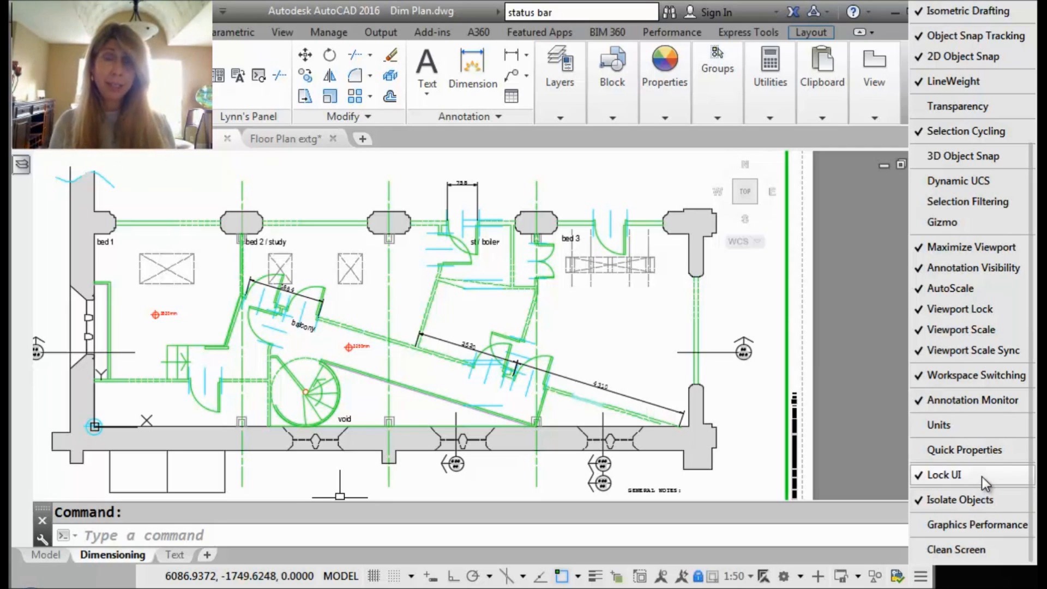